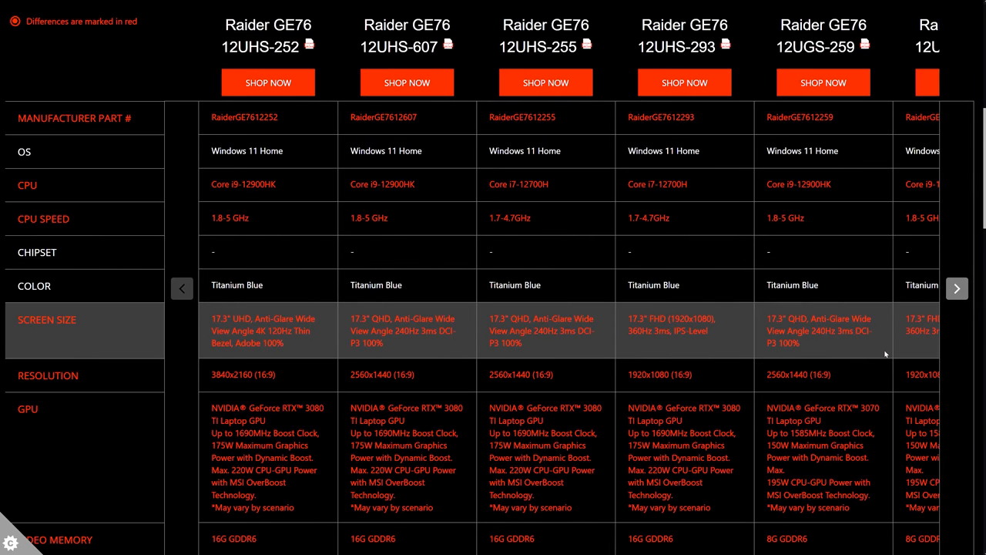
- Page the Raider GE76 comparison table forward to more models, then back
left_click(956, 288)
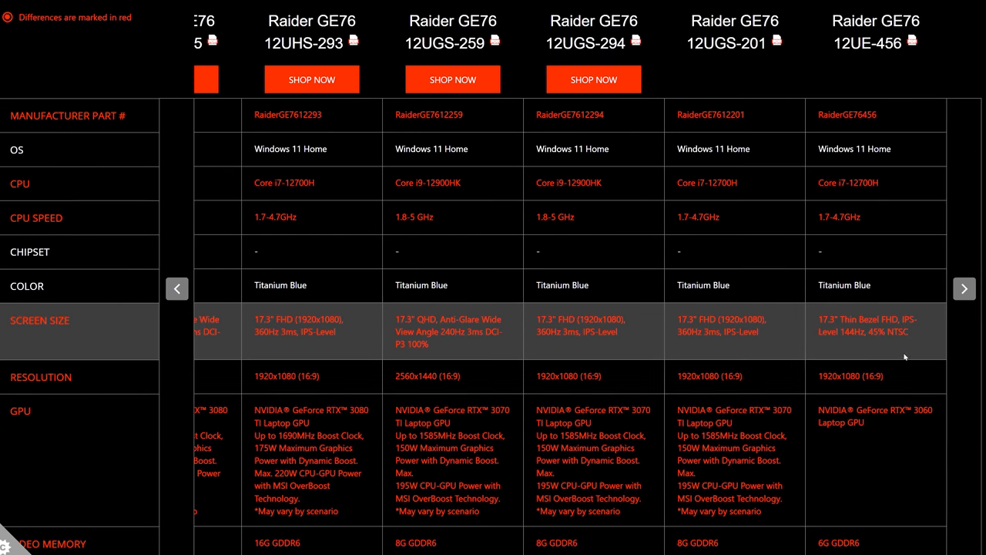
left_click(176, 288)
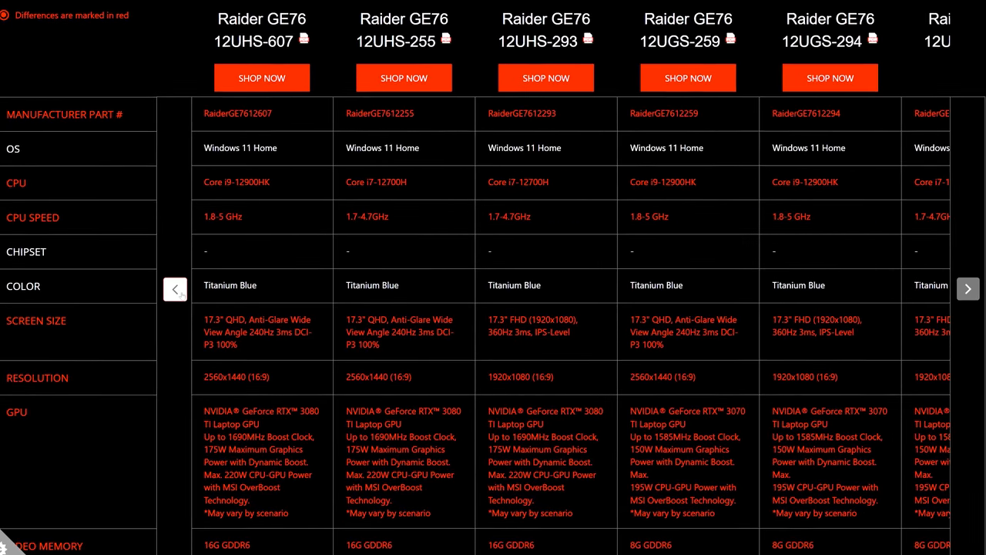
left_click(175, 289)
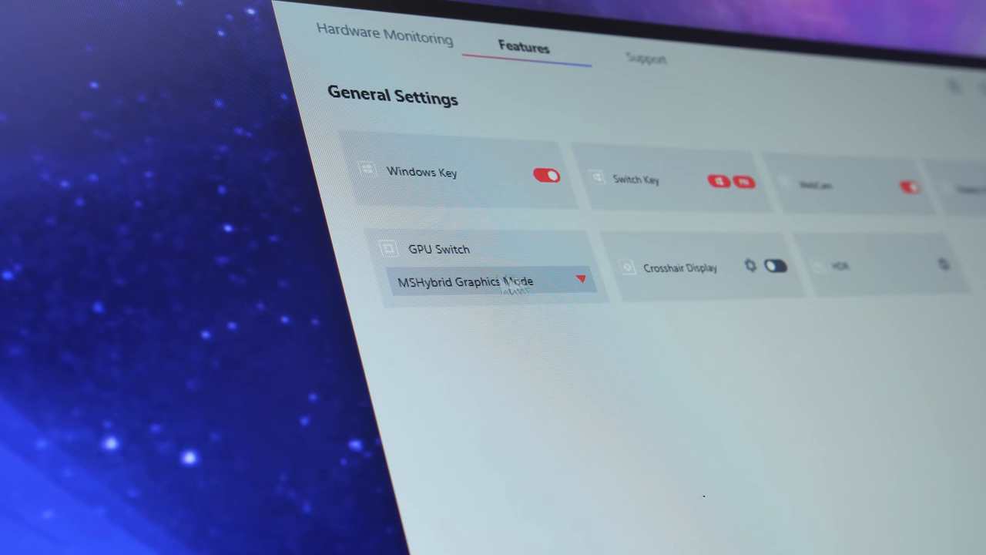
left_click(489, 281)
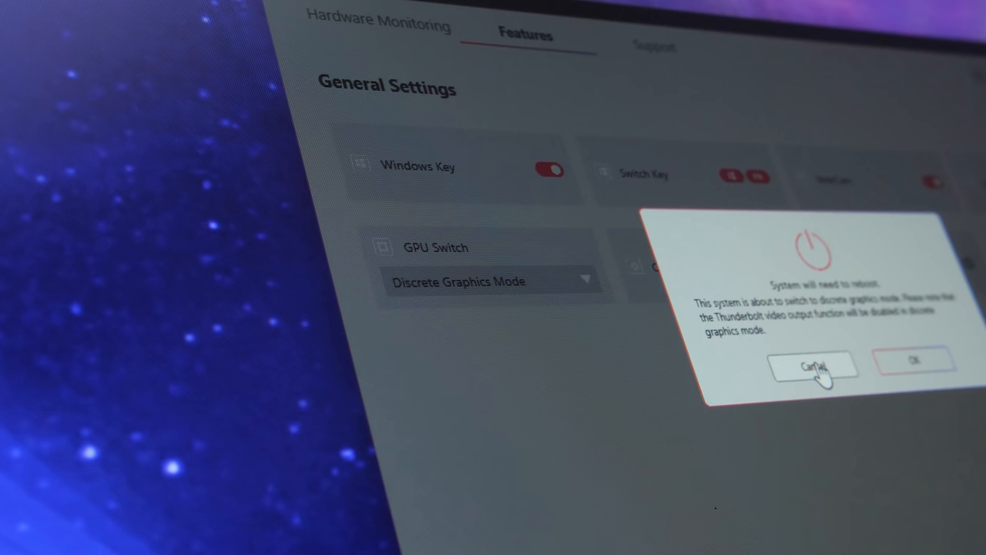
left_click(812, 366)
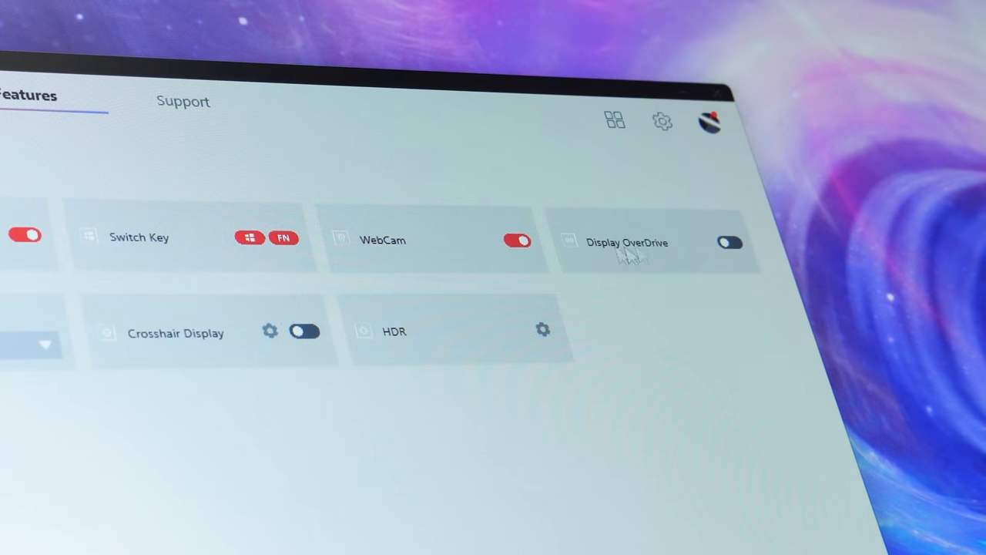
left_click(728, 242)
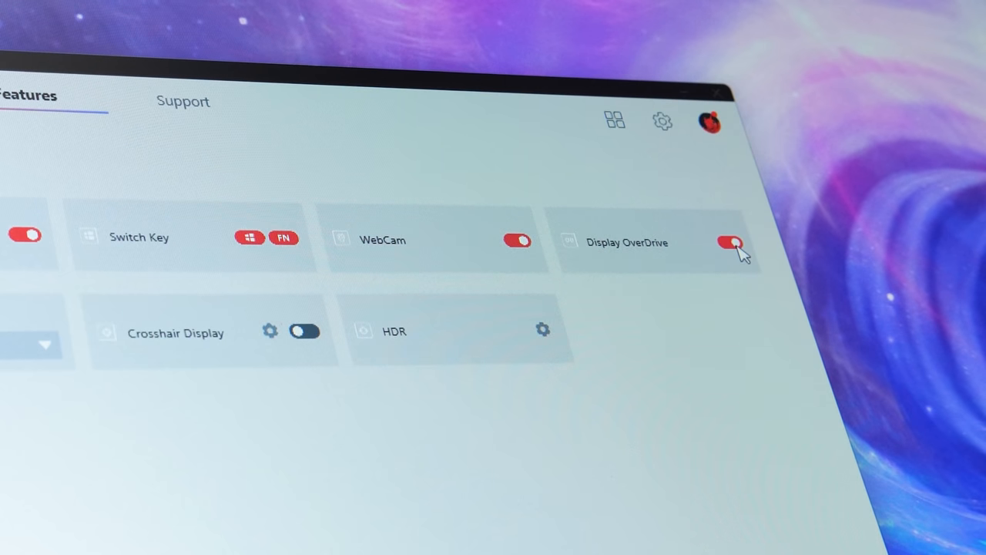
left_click(729, 242)
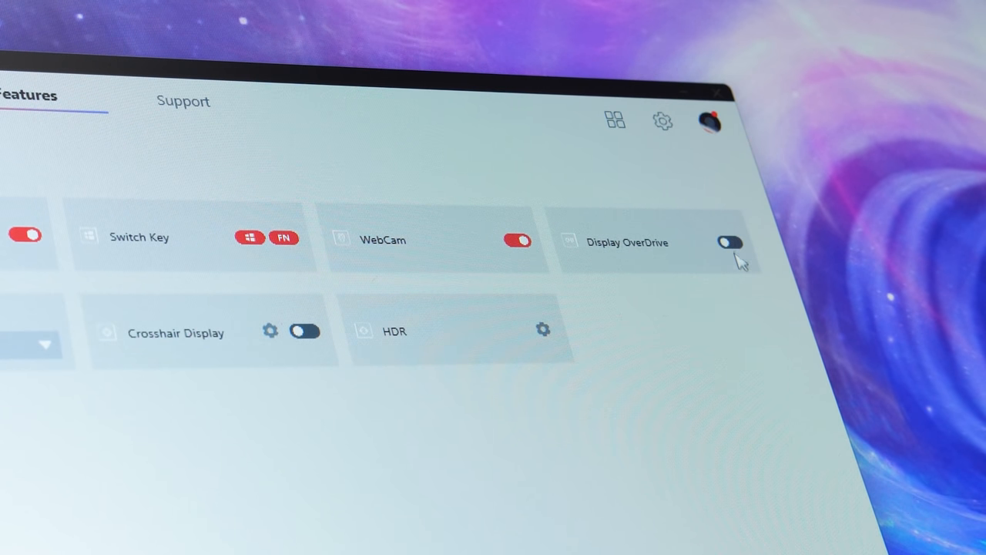
left_click(728, 242)
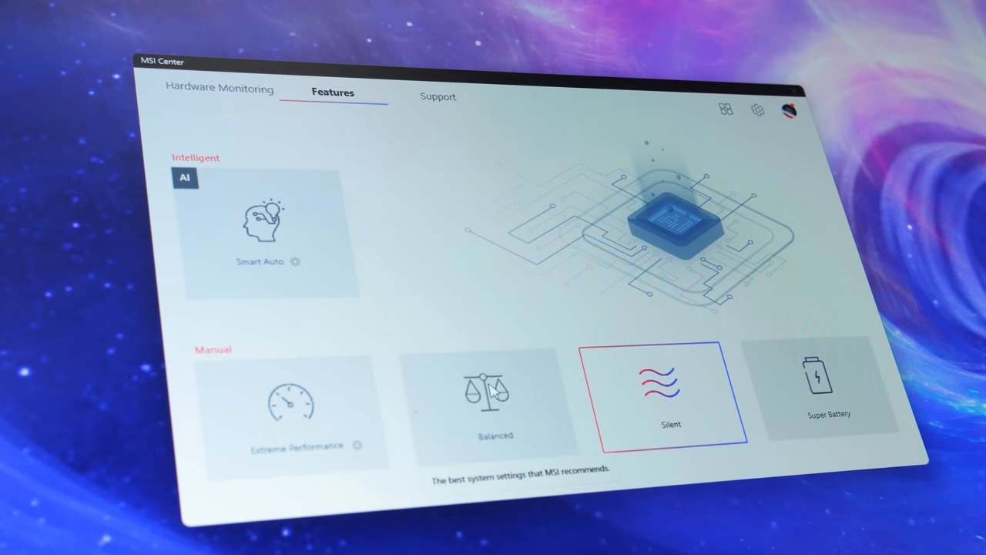
- Select Extreme Performance mode and open its Advanced Settings for GPU clock offsets
left_click(295, 412)
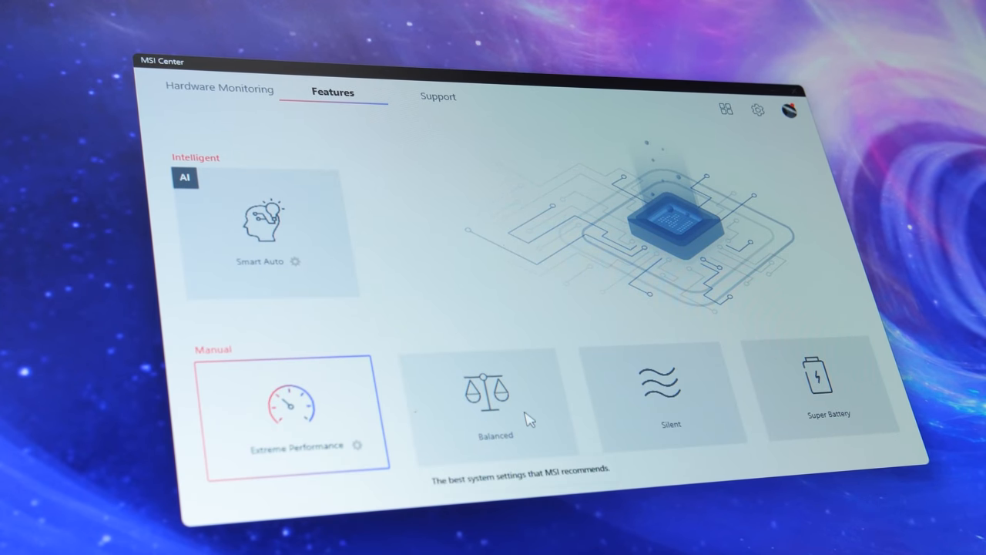
left_click(670, 389)
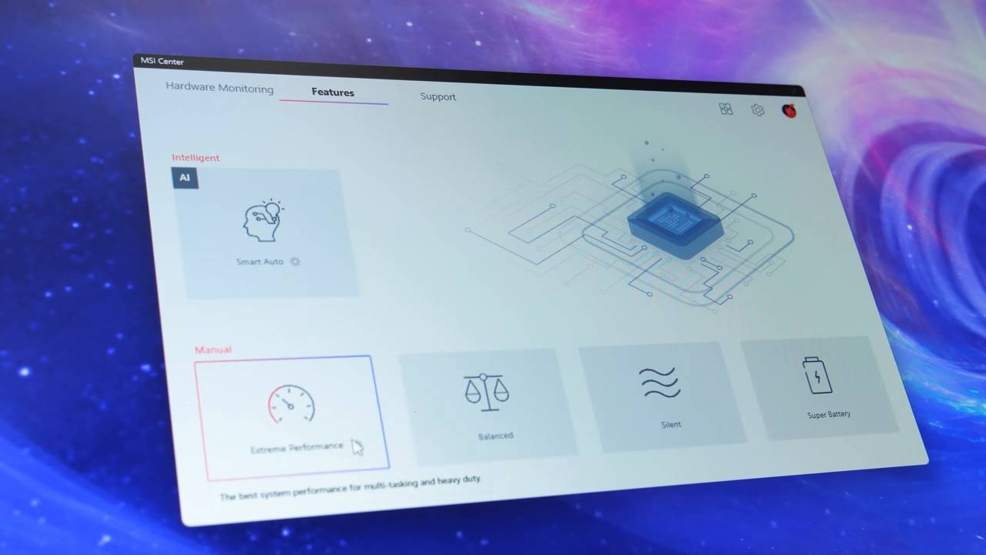
left_click(302, 260)
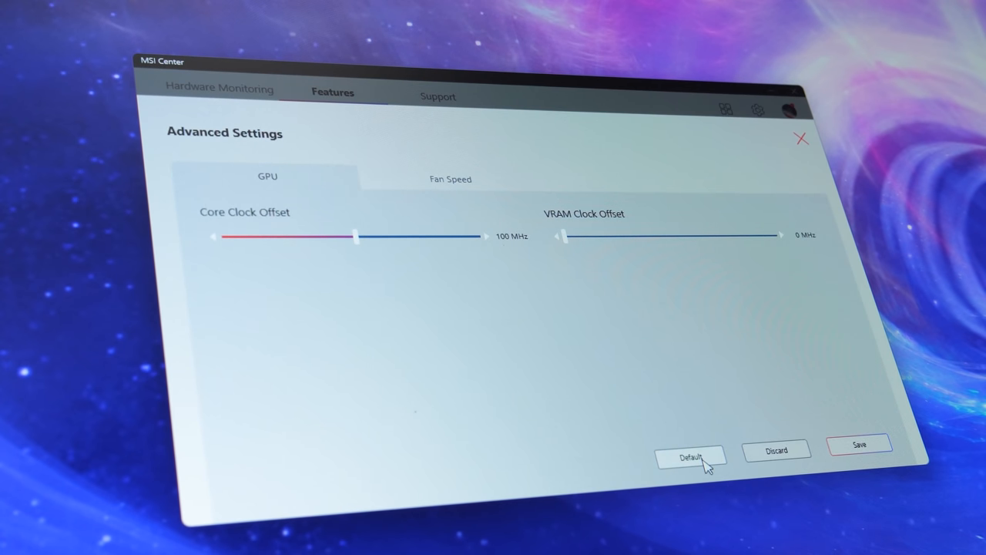
mouse_move(443, 185)
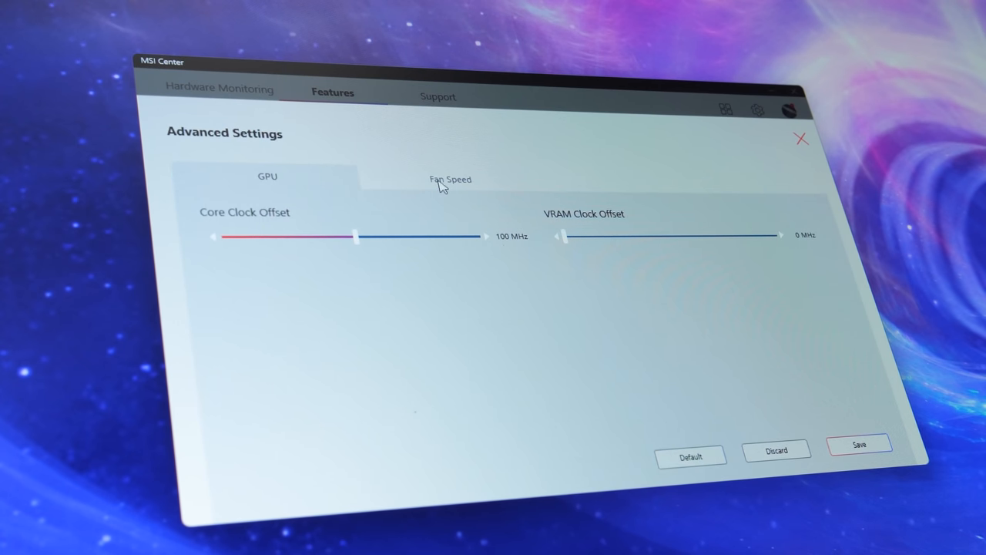
- Set fan speed to Advanced and raise the GPU Core Clock Offset to 200 MHz
left_click(450, 179)
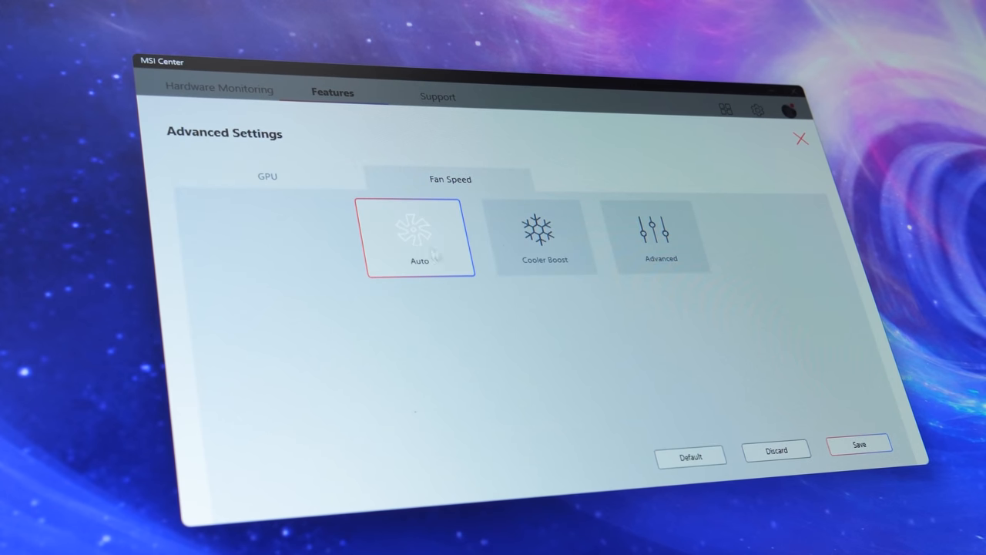
left_click(660, 235)
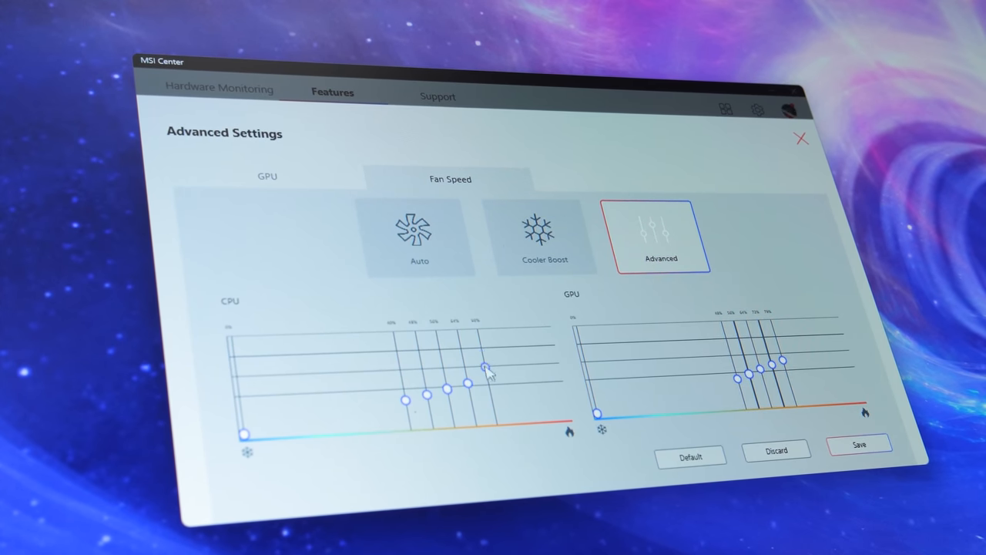
left_click(267, 176)
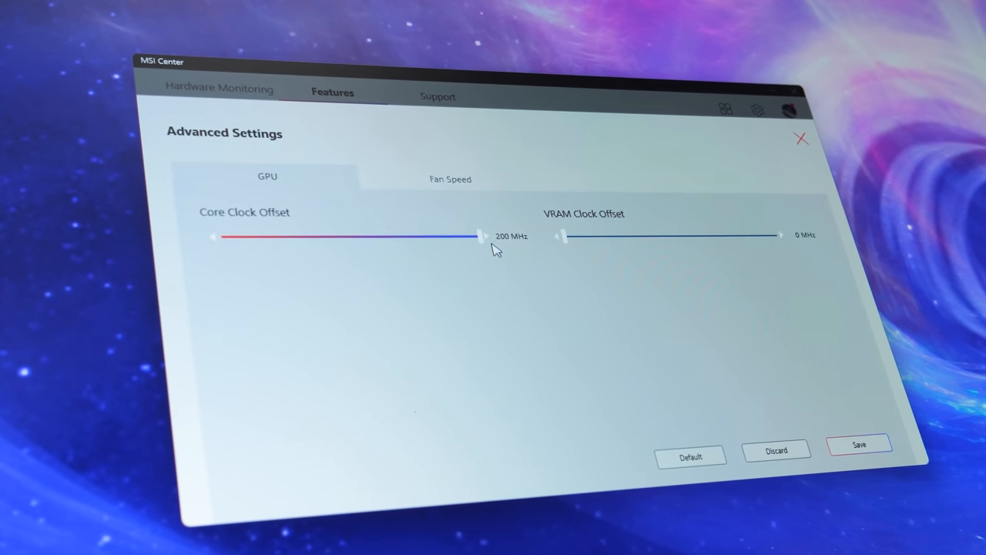
left_click_drag(562, 236, 778, 235)
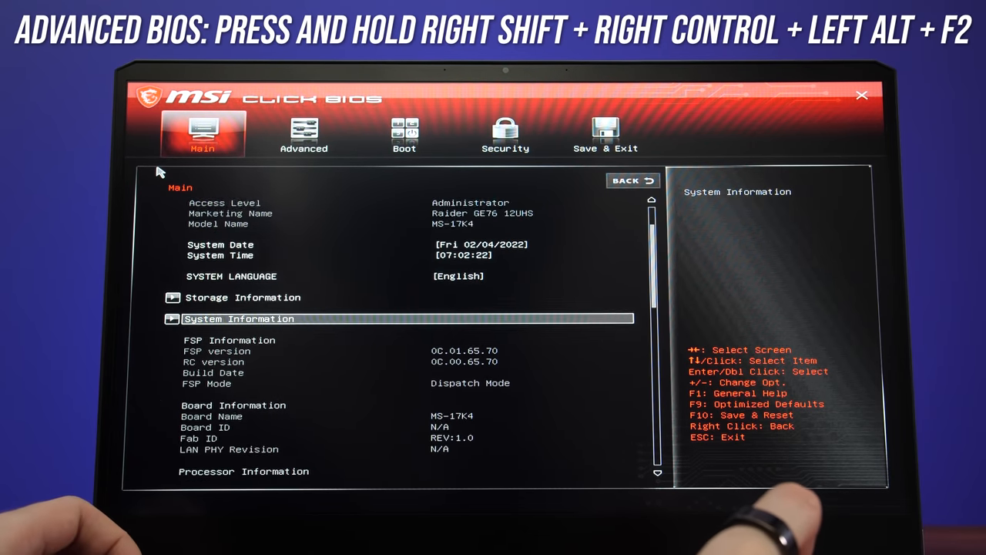
- Browse the Advanced menu's GT overclocking settings, then return to the submenu list
left_click(303, 133)
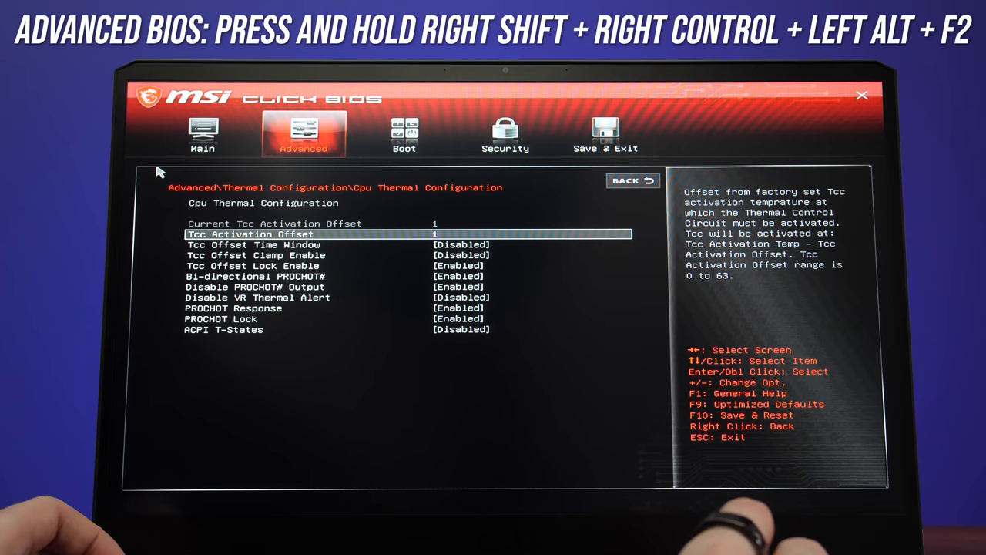
left_click(631, 180)
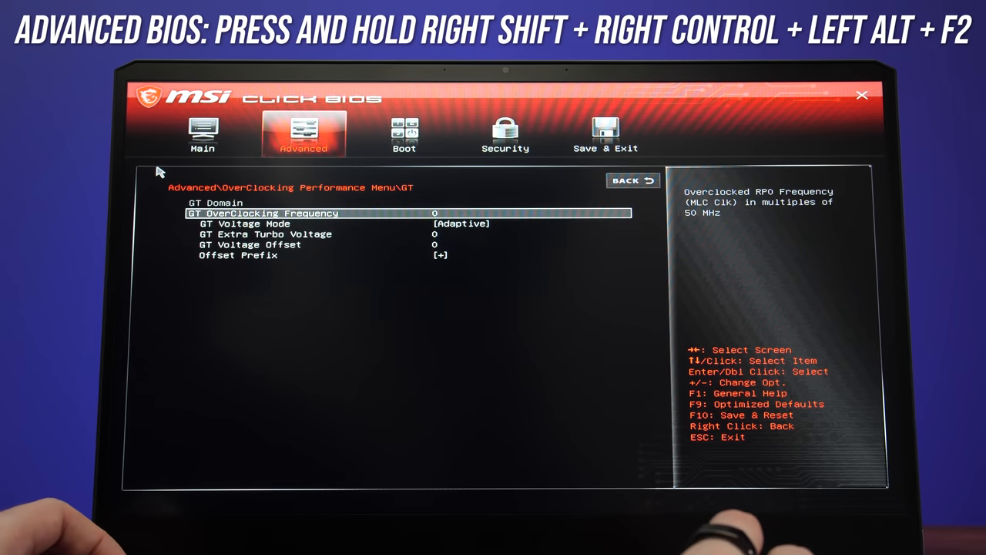
left_click(632, 180)
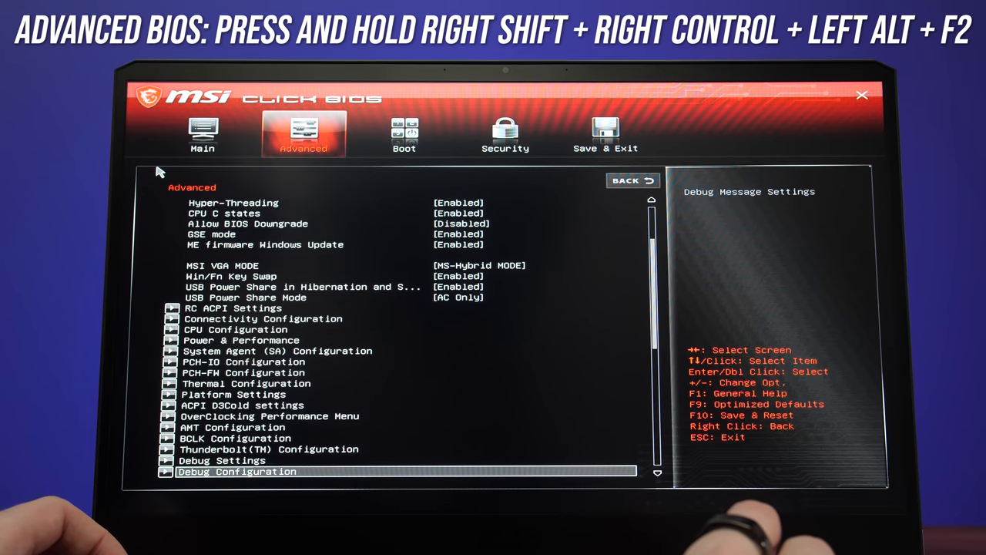
scroll("down", 3)
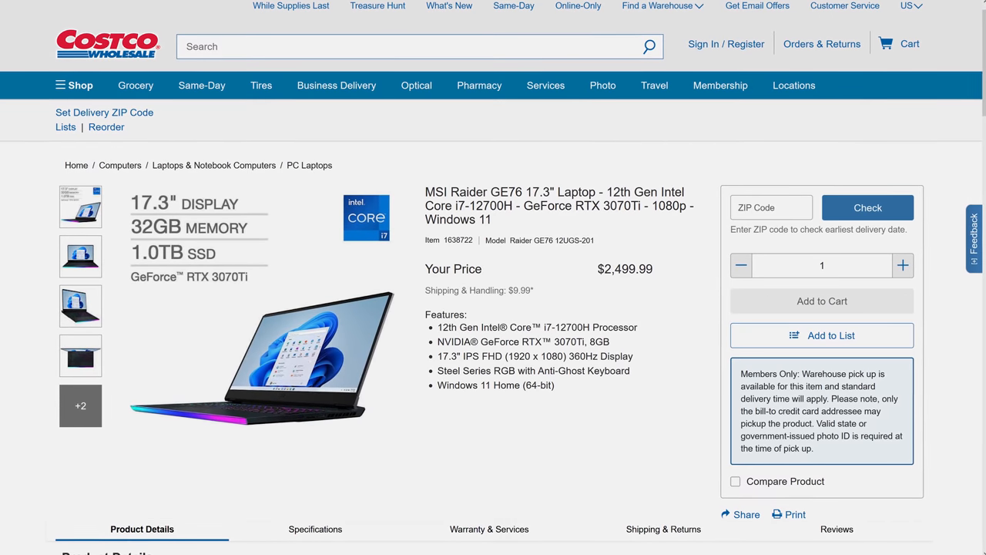
- Scroll the Costco MSI Raider GE76 listing priced at $2,499.99
scroll("down", 3)
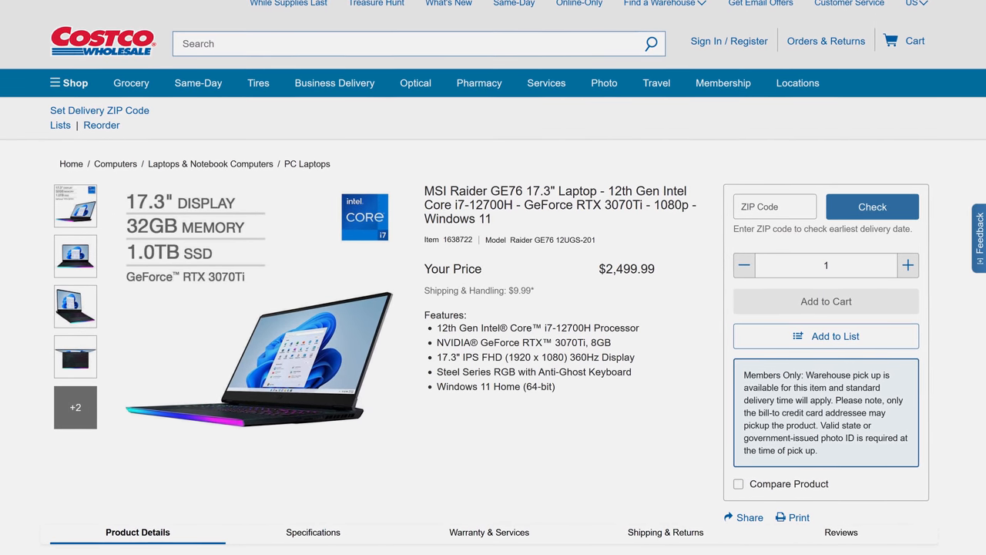